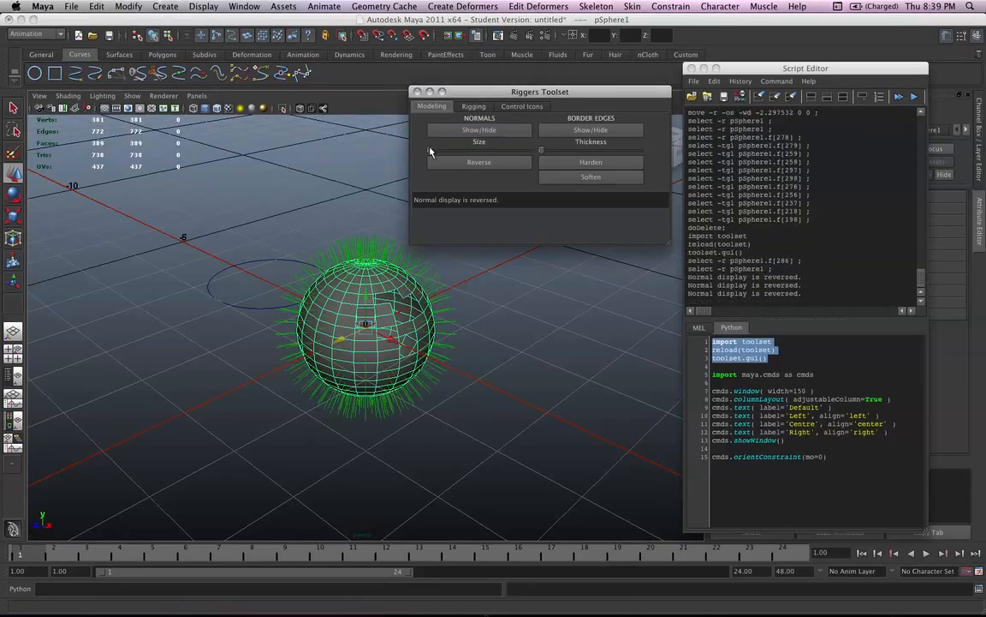
# Step: Enlarge and hide the sphere's normals, harden then soften edges, and reverse selected faces' normals
pyautogui.click(479, 129)
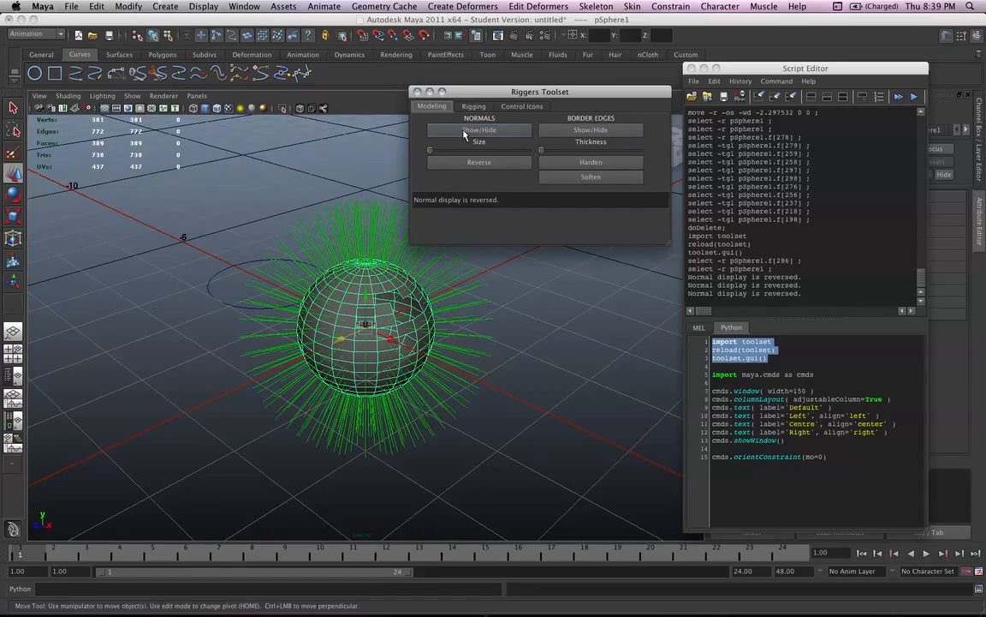
pyautogui.click(591, 130)
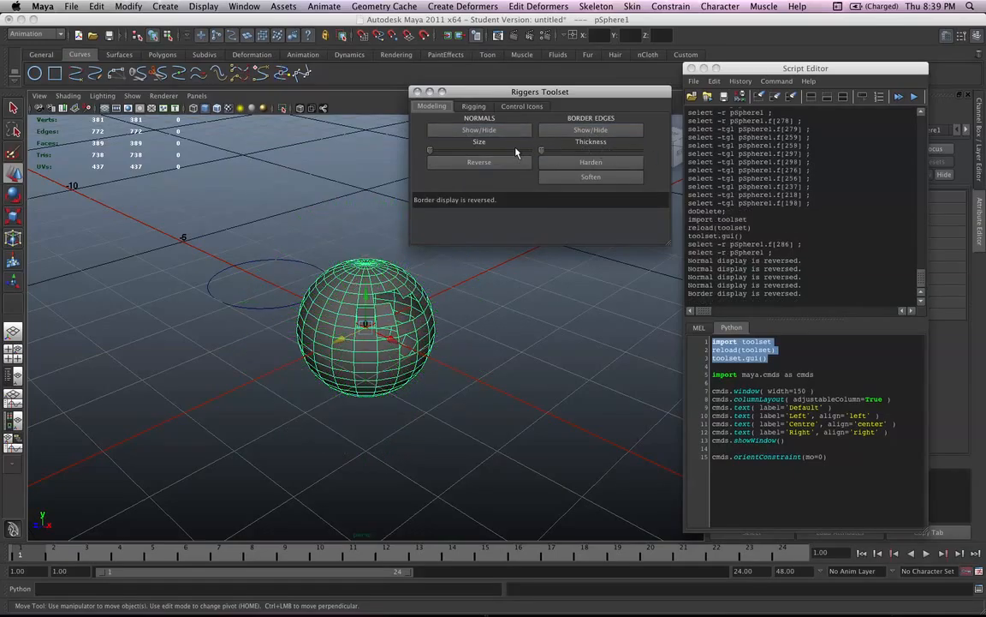
pyautogui.click(591, 162)
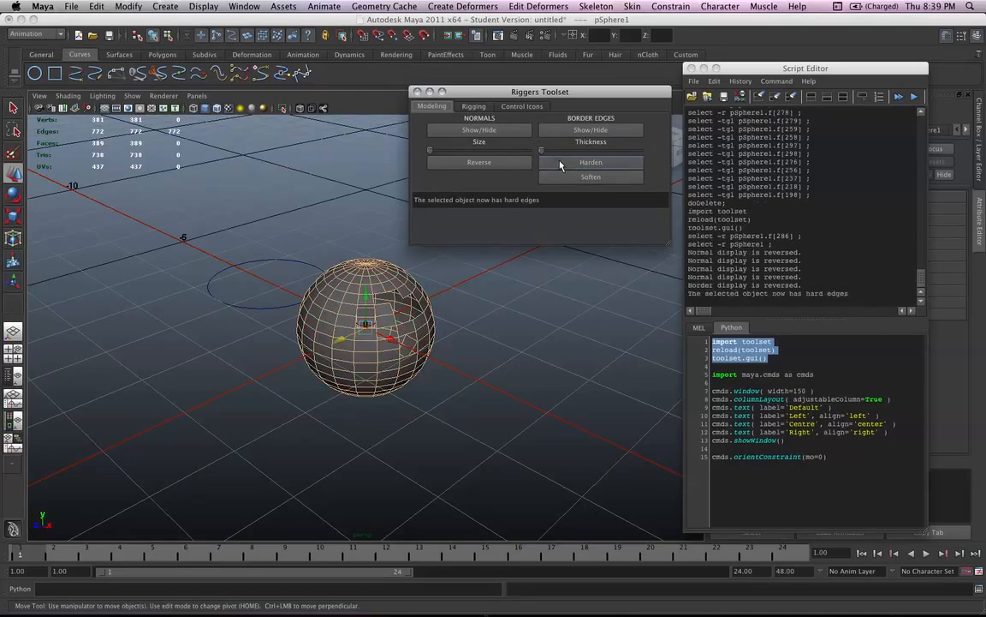
pyautogui.click(591, 177)
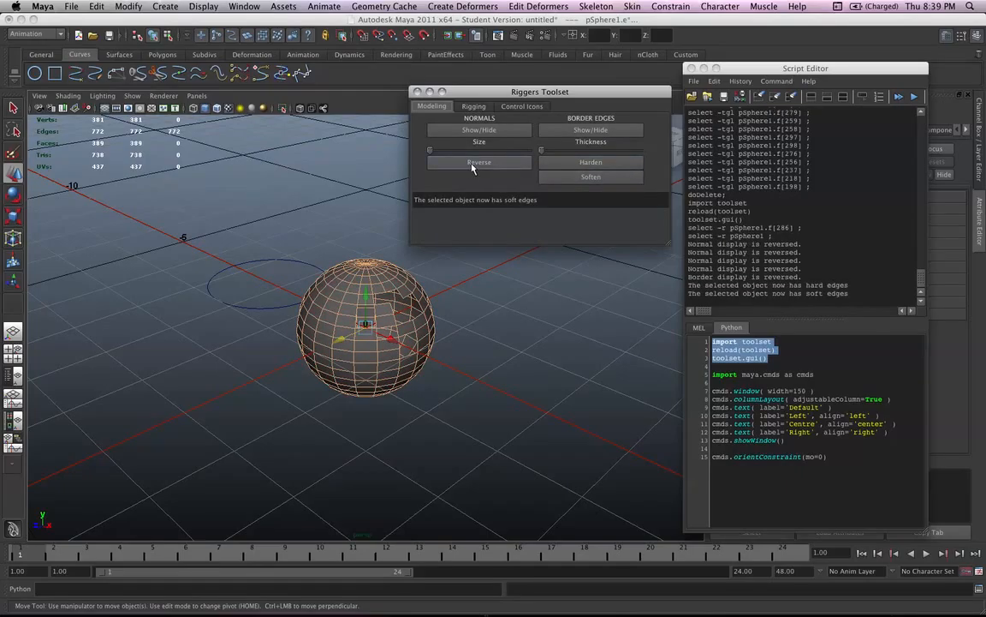
pyautogui.click(479, 161)
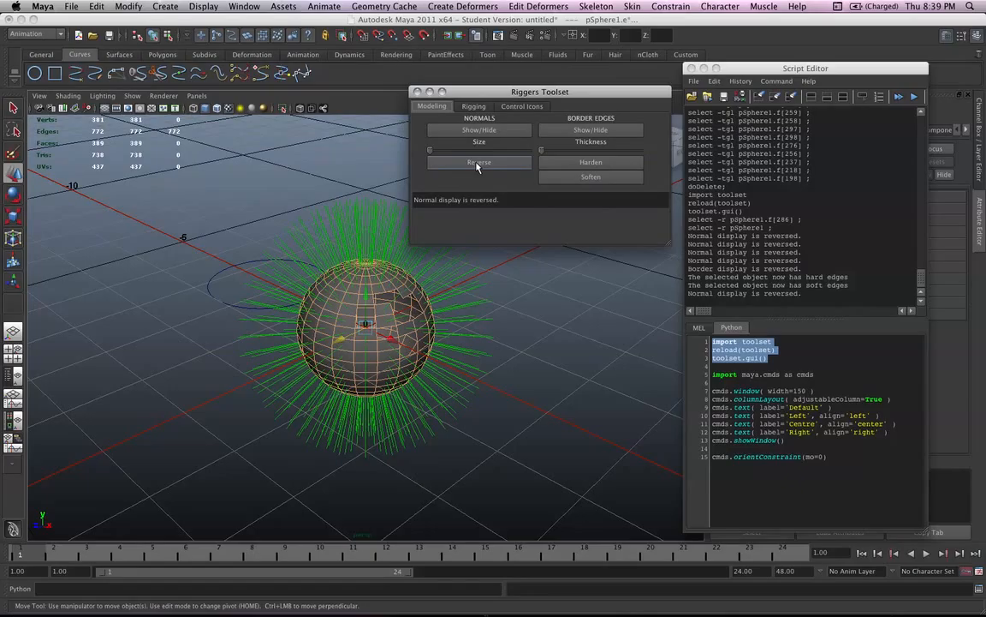
pyautogui.click(479, 162)
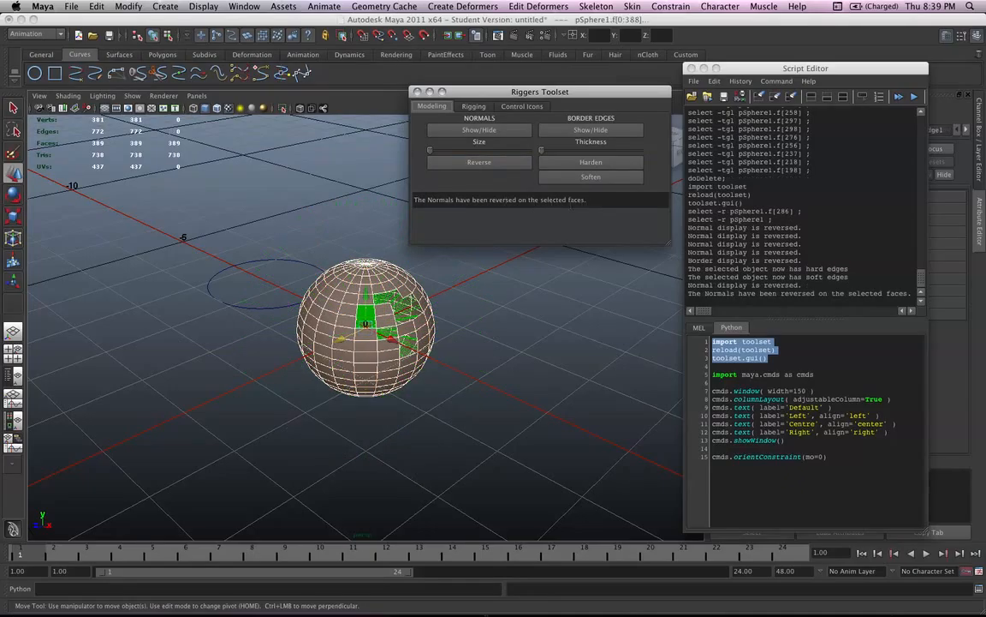
pyautogui.moveTo(735, 300)
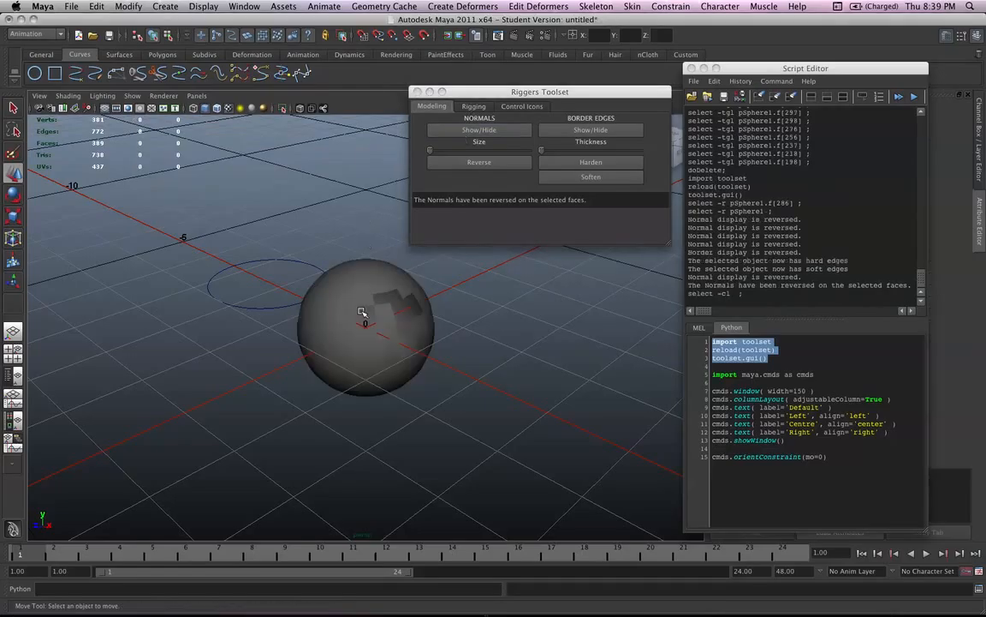
# Step: Reverse the selected sphere faces' normals back and hide the normal display
pyautogui.click(364, 329)
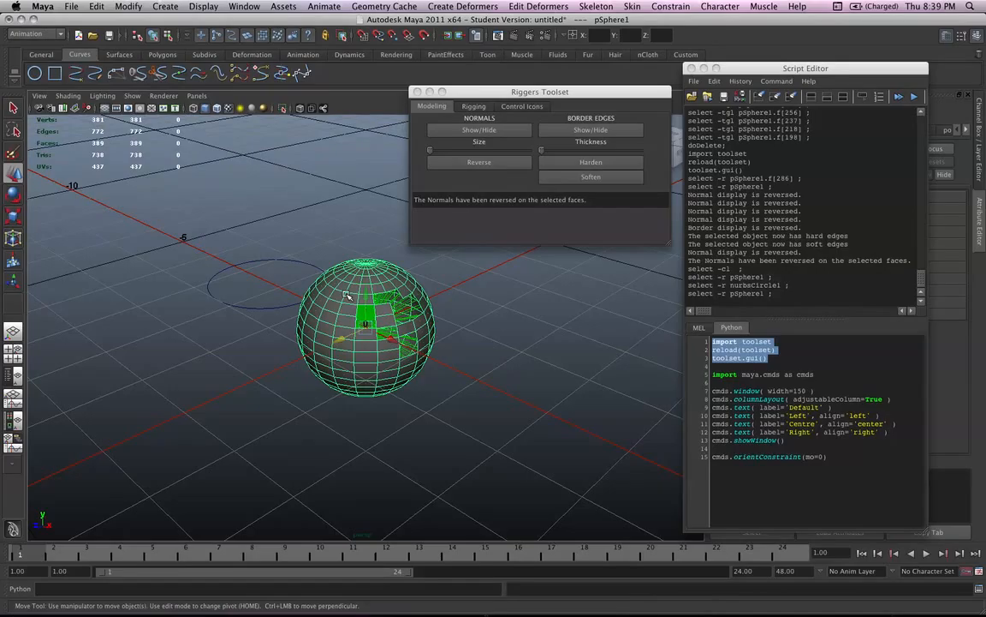
pyautogui.click(479, 129)
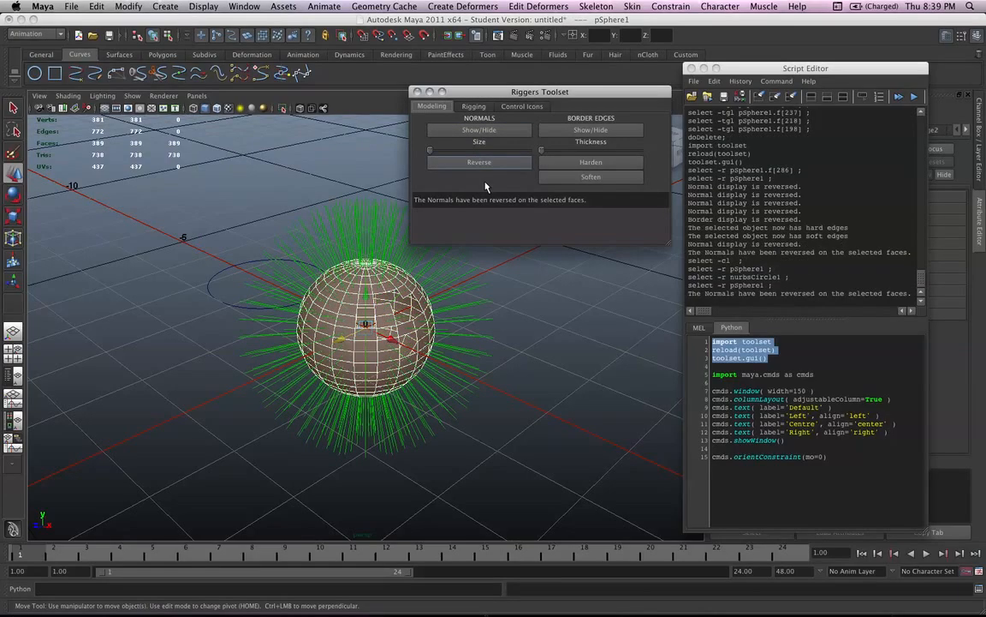
pyautogui.click(479, 129)
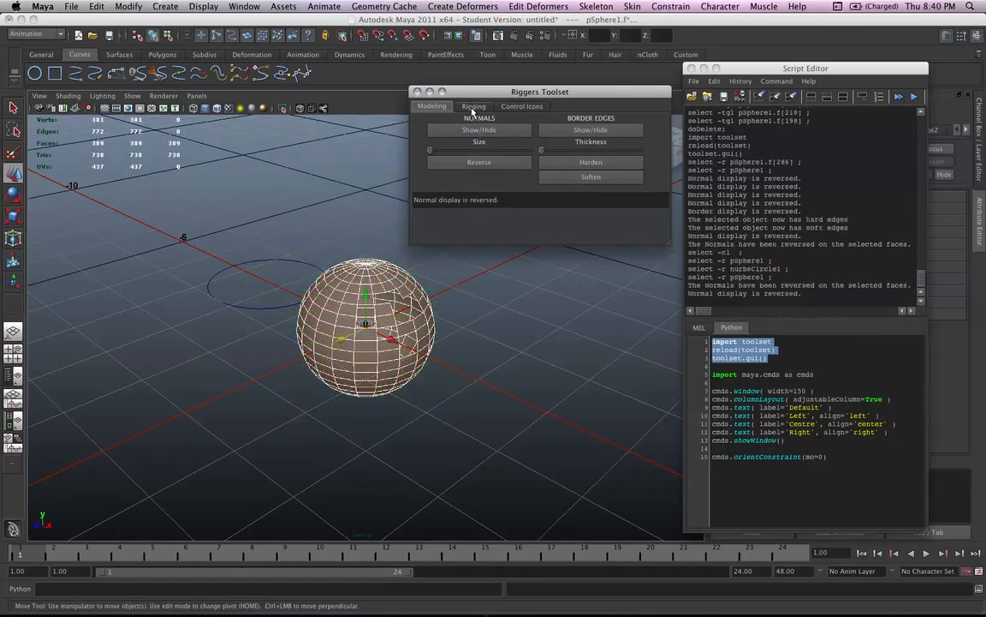
# Step: Point- and parent-constrain the sphere to the circle, then drag the circle so the sphere follows
pyautogui.click(474, 106)
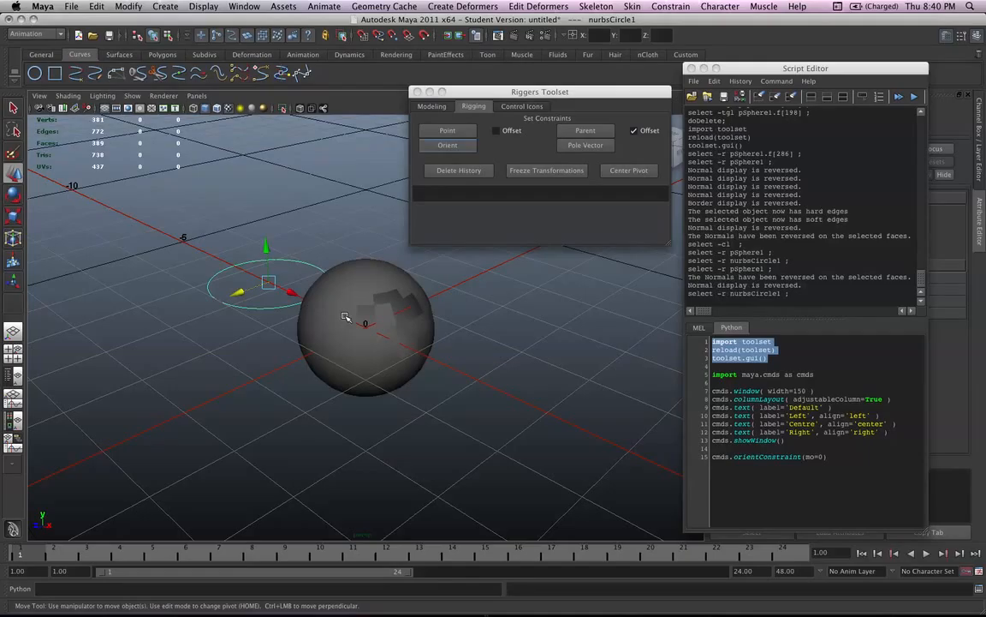
pyautogui.click(447, 130)
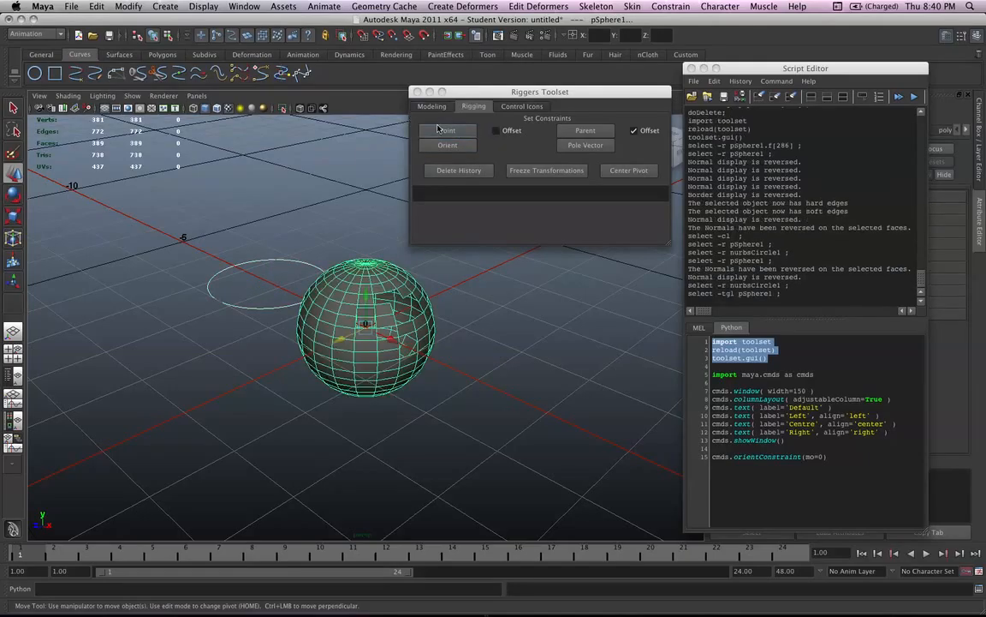
pyautogui.click(447, 131)
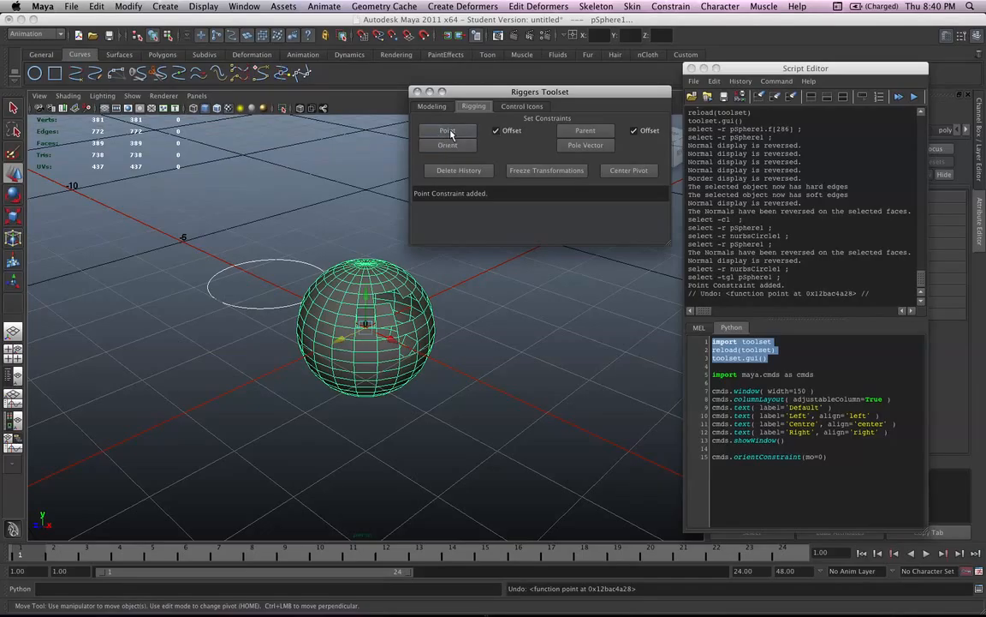
pyautogui.click(447, 130)
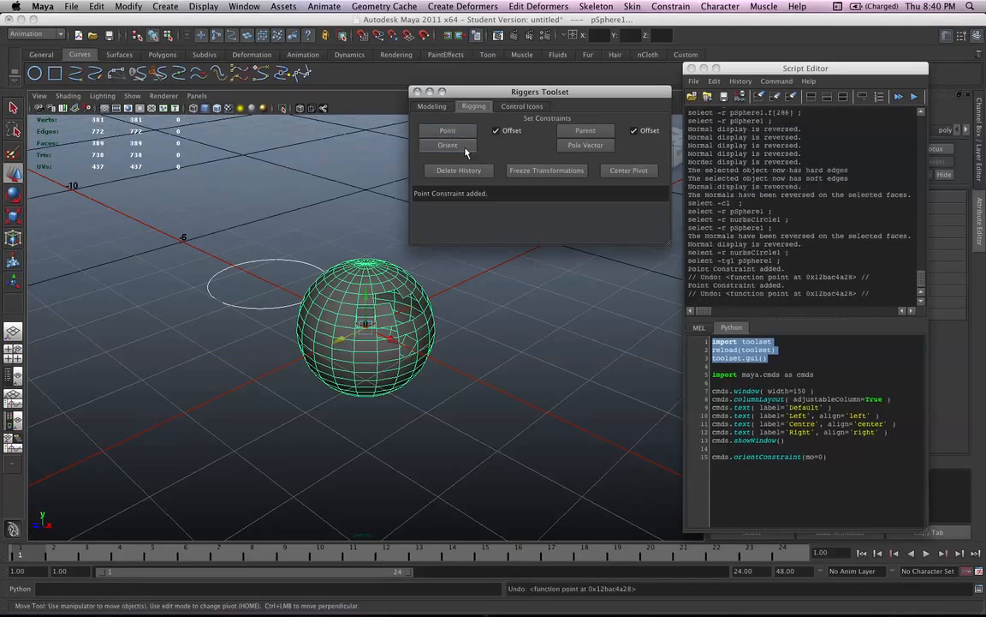
pyautogui.click(586, 130)
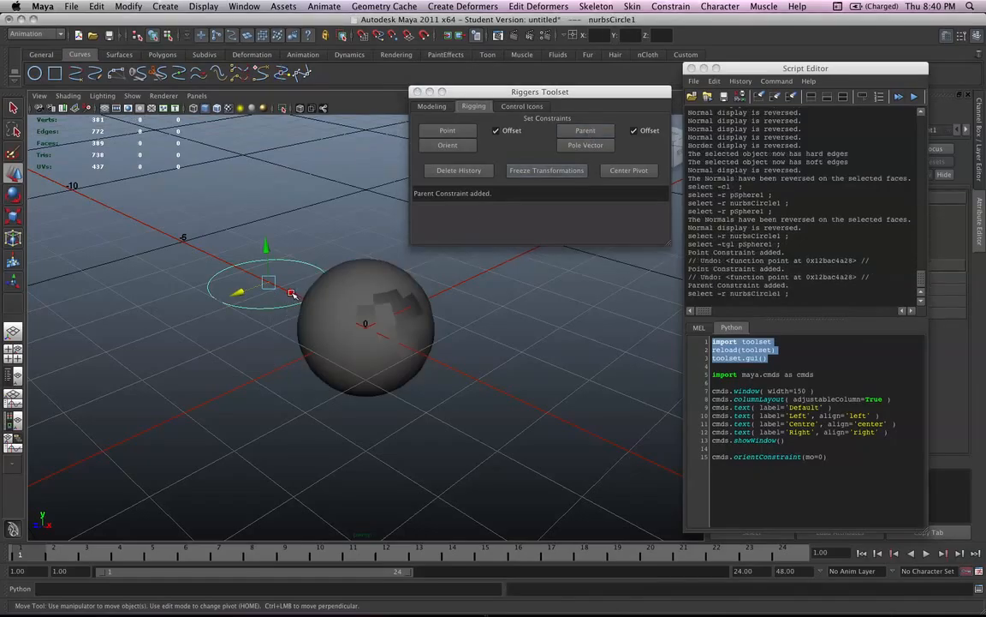
pyautogui.moveTo(366, 323); pyautogui.dragTo(308, 291)
pyautogui.write('e')
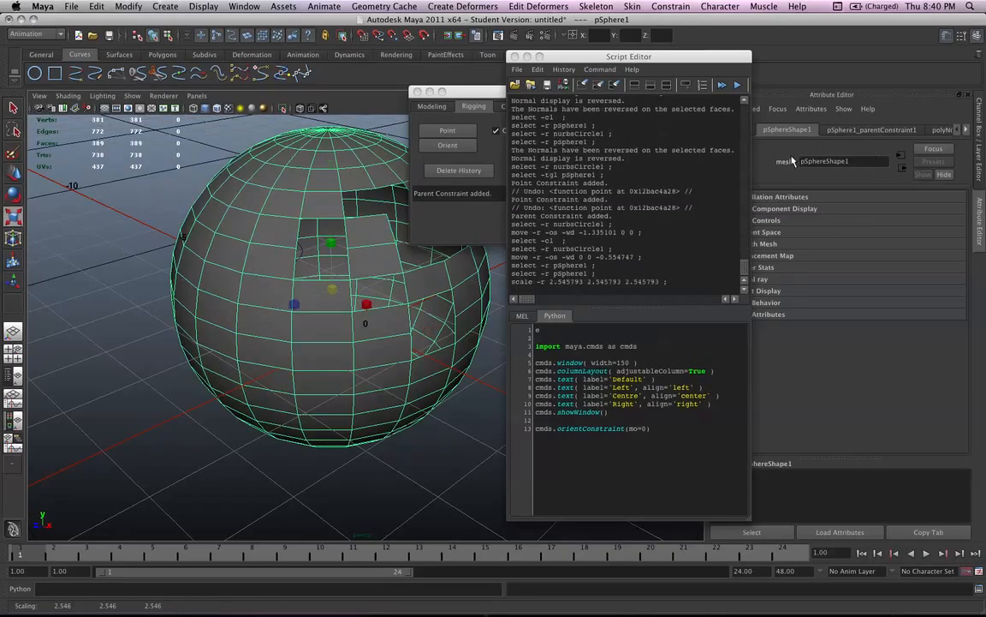
# Step: Delete the sphere's history and lock its translate and rotate channels in the Channel Box
pyautogui.click(949, 35)
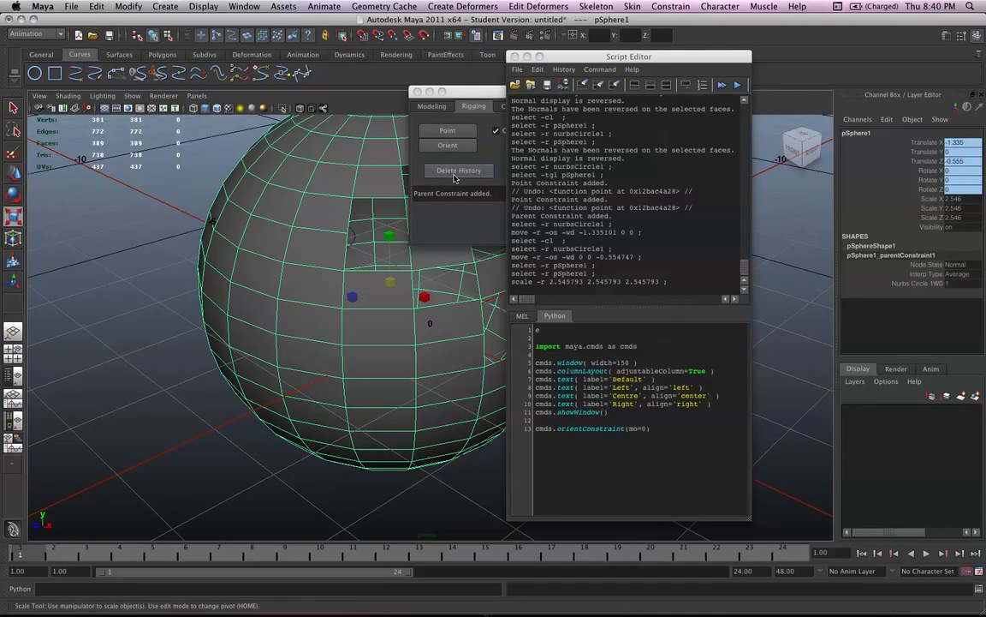
pyautogui.click(459, 169)
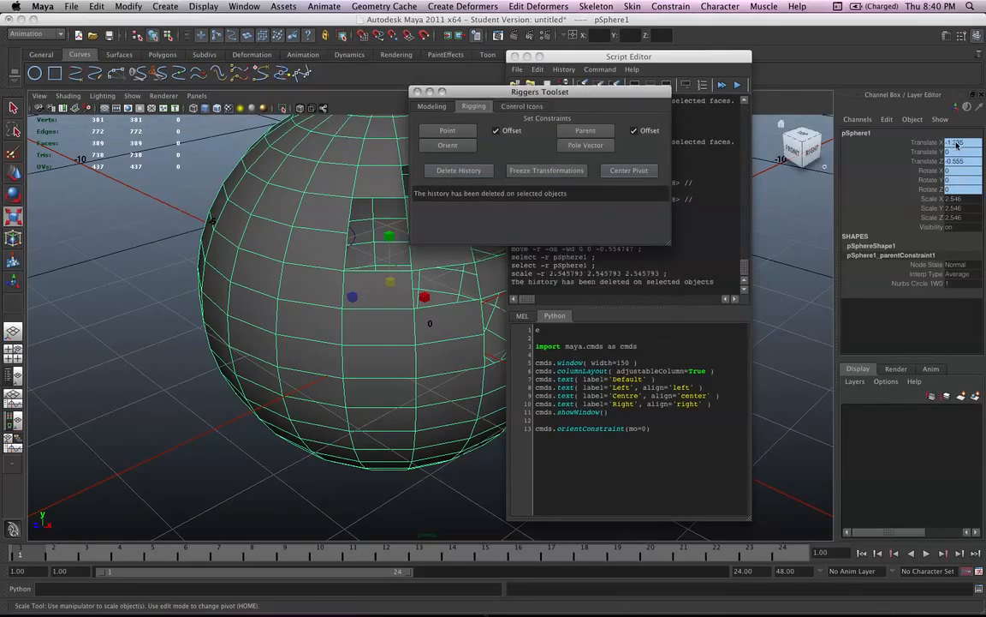
pyautogui.click(934, 162)
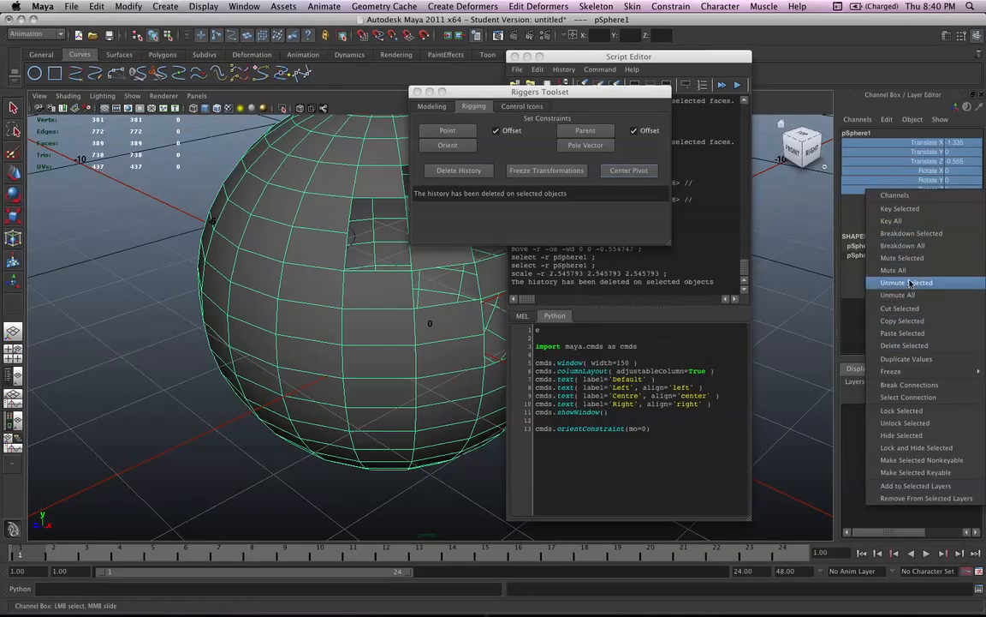
pyautogui.click(906, 283)
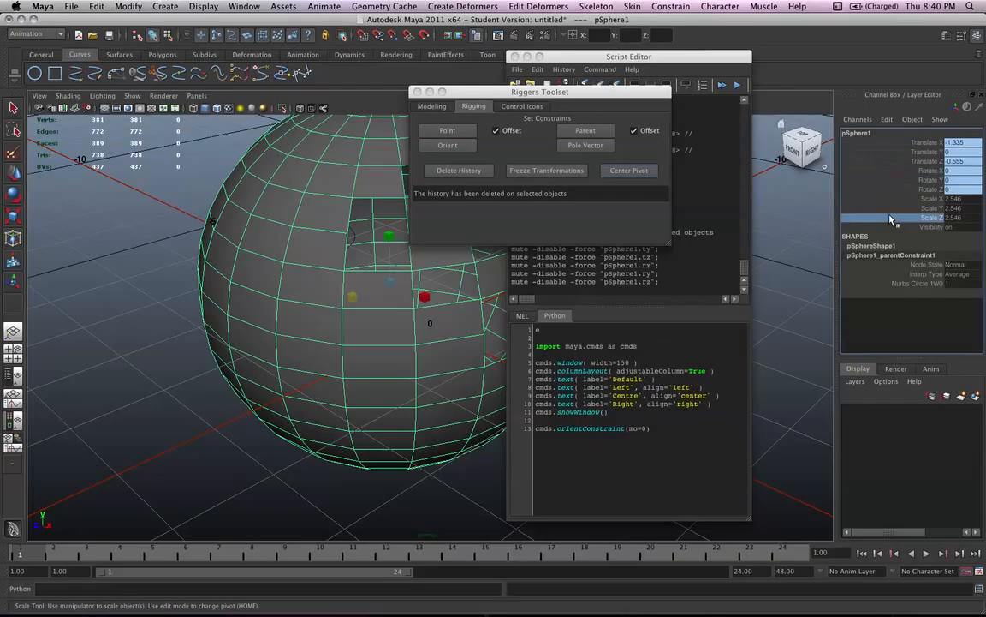
pyautogui.click(955, 142)
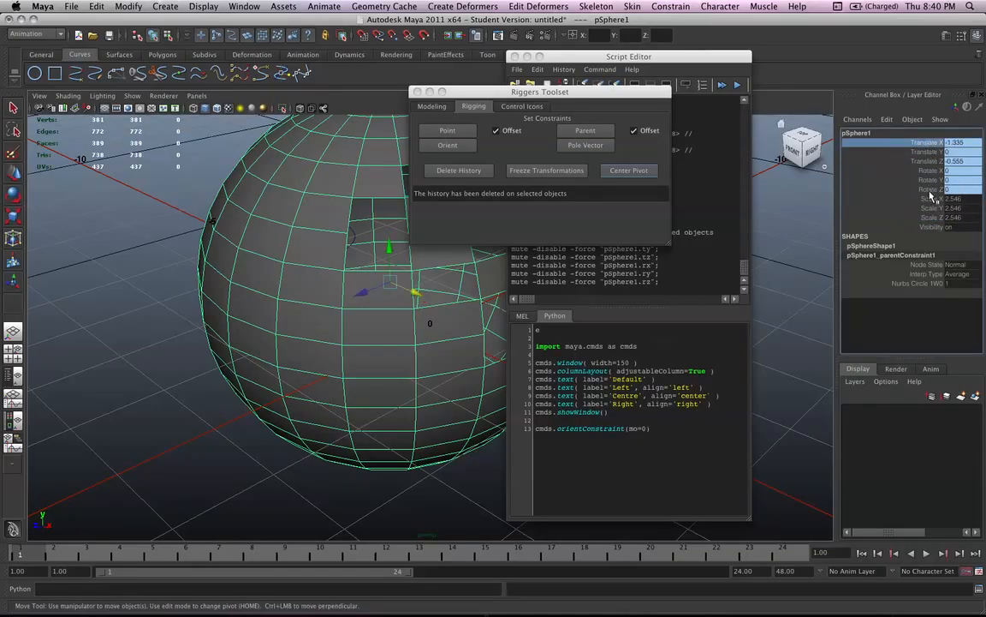
pyautogui.rightClick(929, 163)
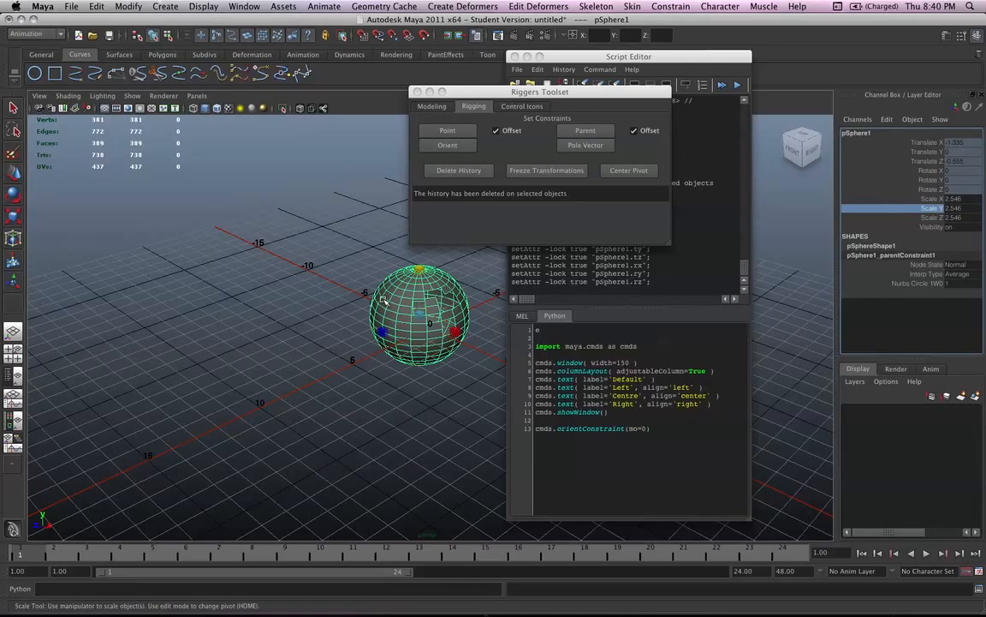
# Step: Attempt Freeze Transformations on the sphere, which errors, then center its pivot
pyautogui.click(547, 170)
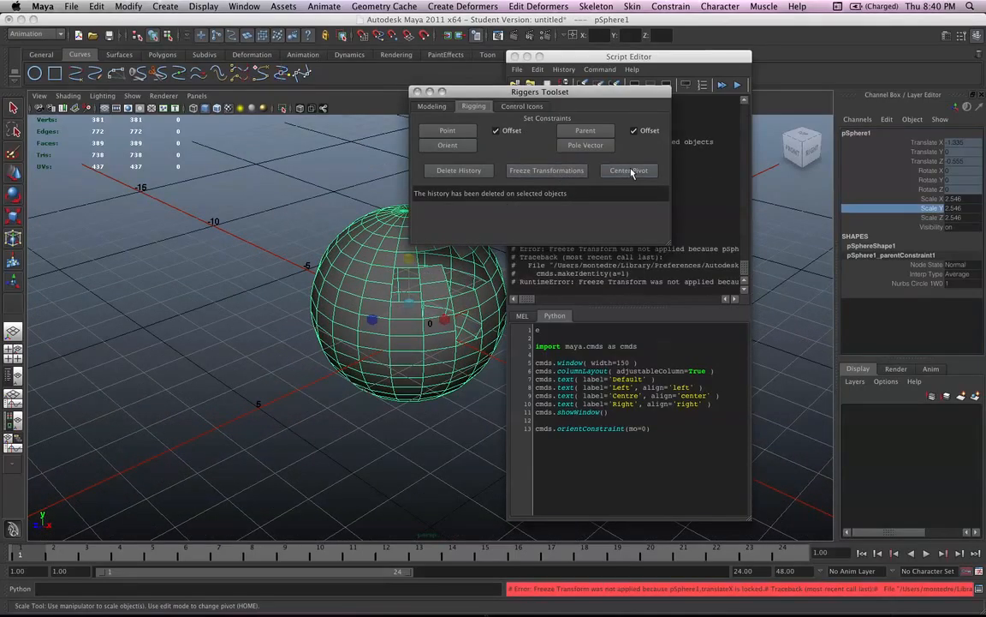
pyautogui.click(628, 169)
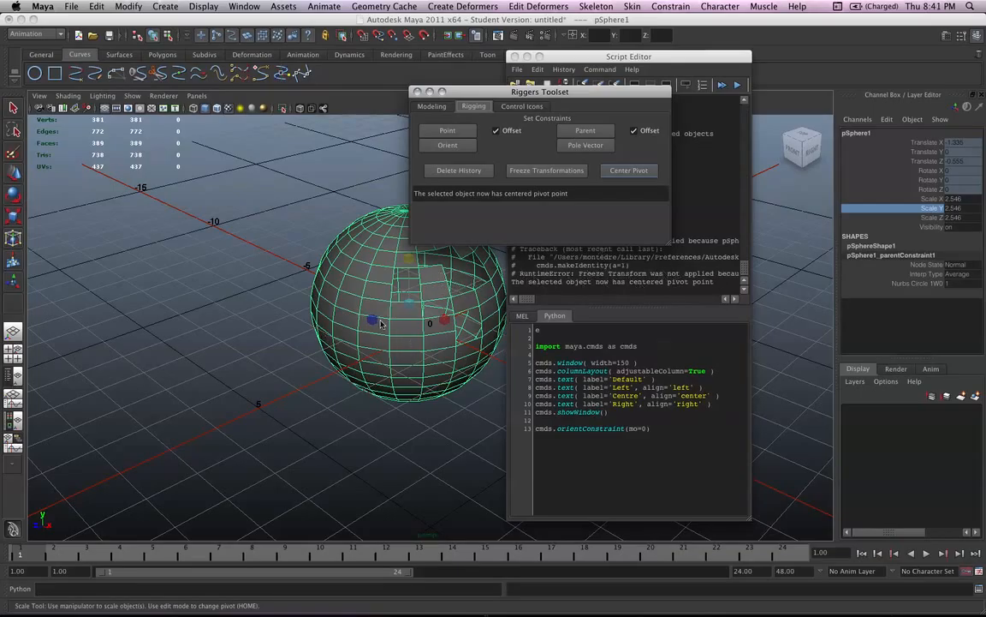
pyautogui.moveTo(931, 162)
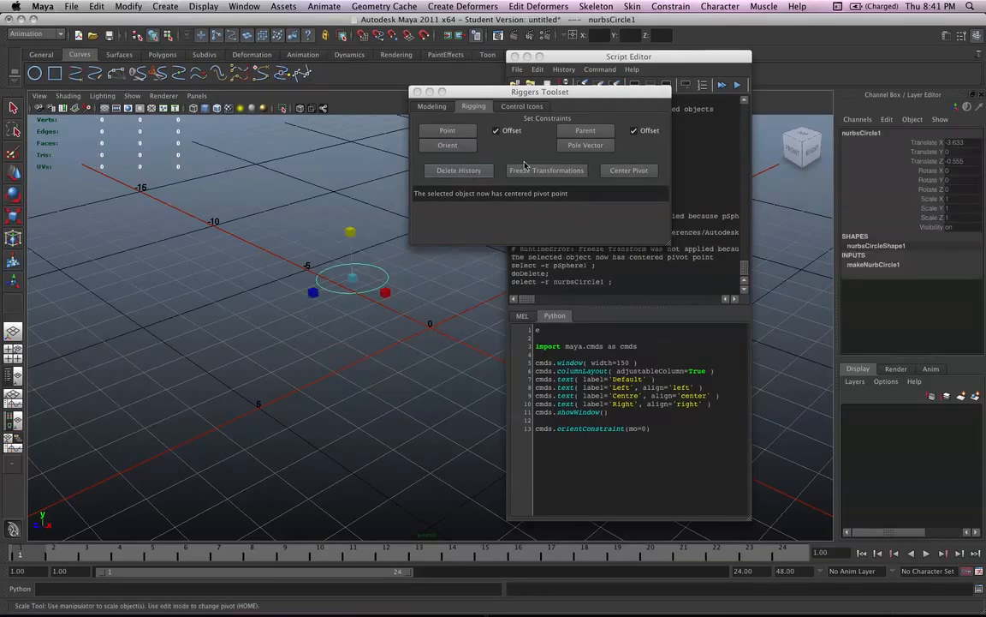
# Step: Delete history, freeze transformations and center the pivot on nurbsCircle1
pyautogui.click(459, 170)
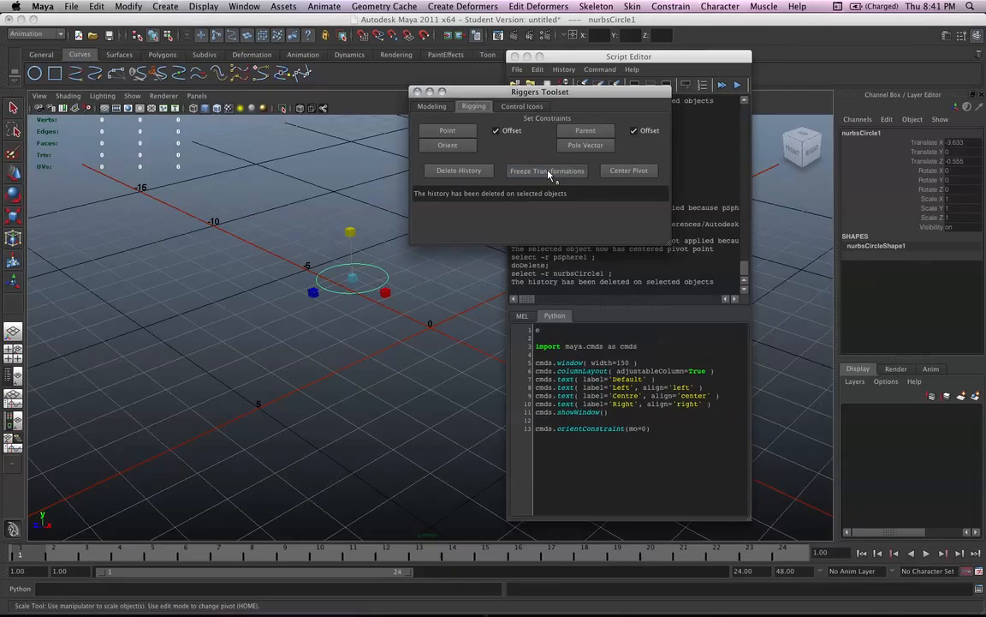
pyautogui.click(547, 171)
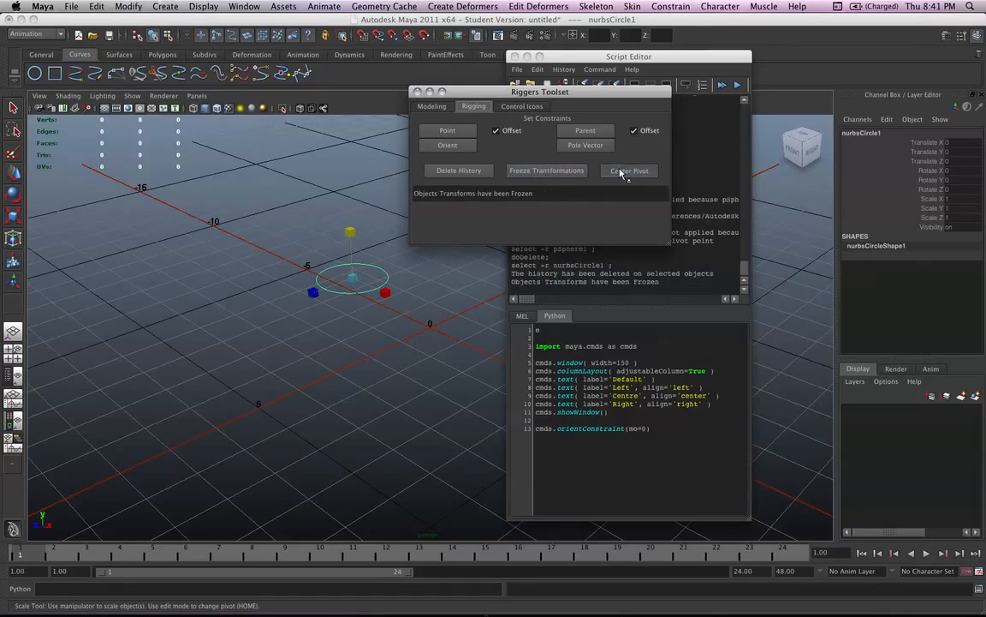
pyautogui.click(628, 170)
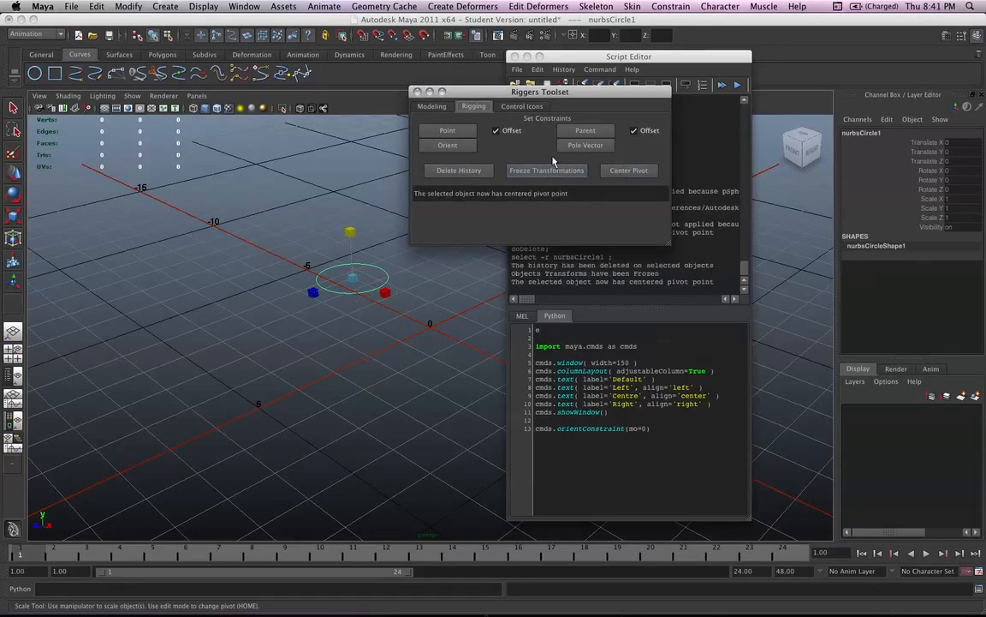
pyautogui.click(522, 106)
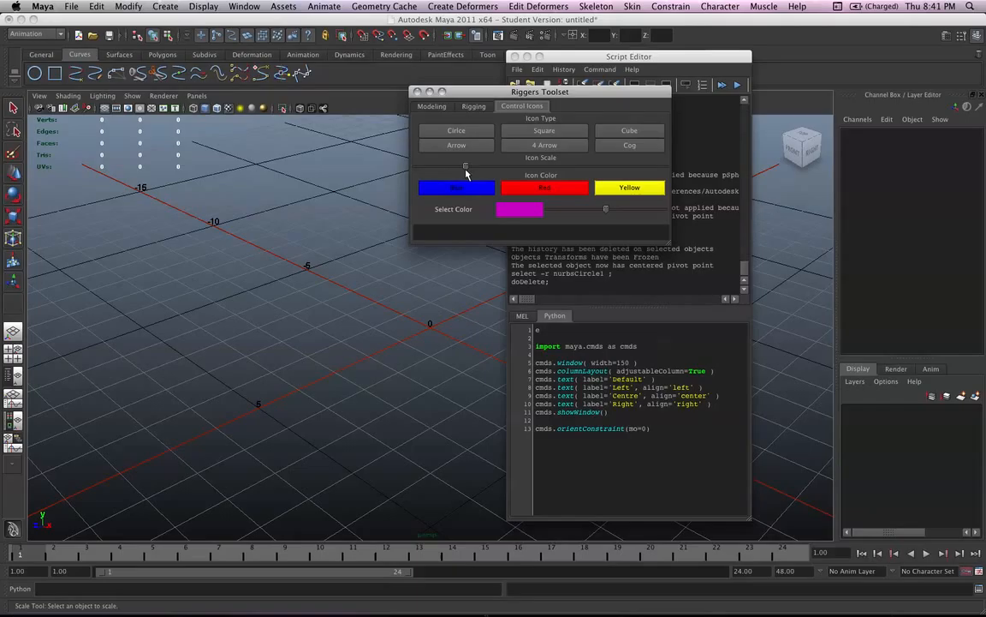
# Step: Create a circle, a four-arrow and a second circle control icon, then select the arrow curve
pyautogui.click(456, 131)
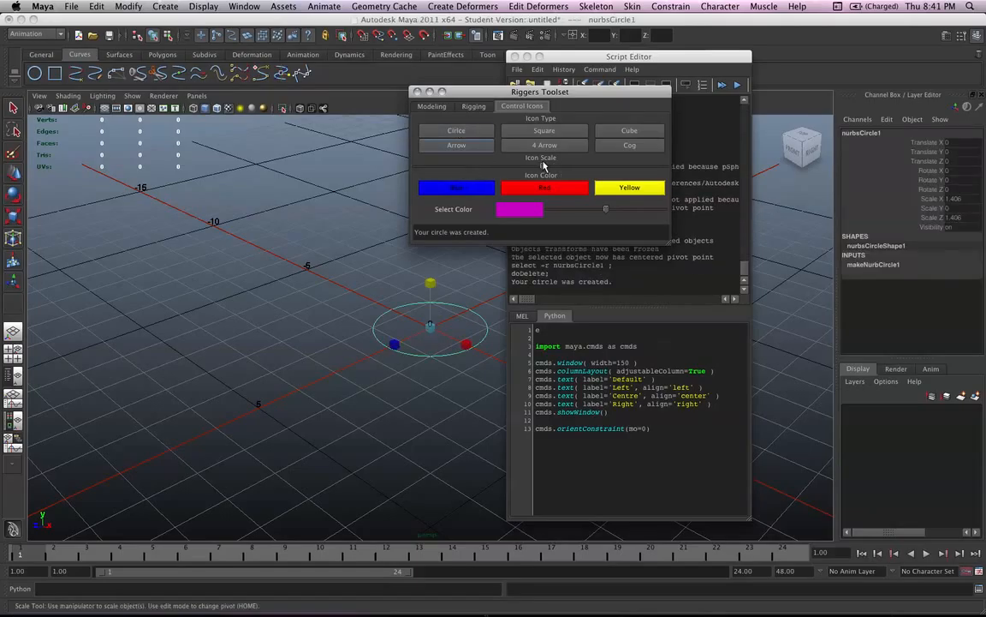
pyautogui.click(545, 144)
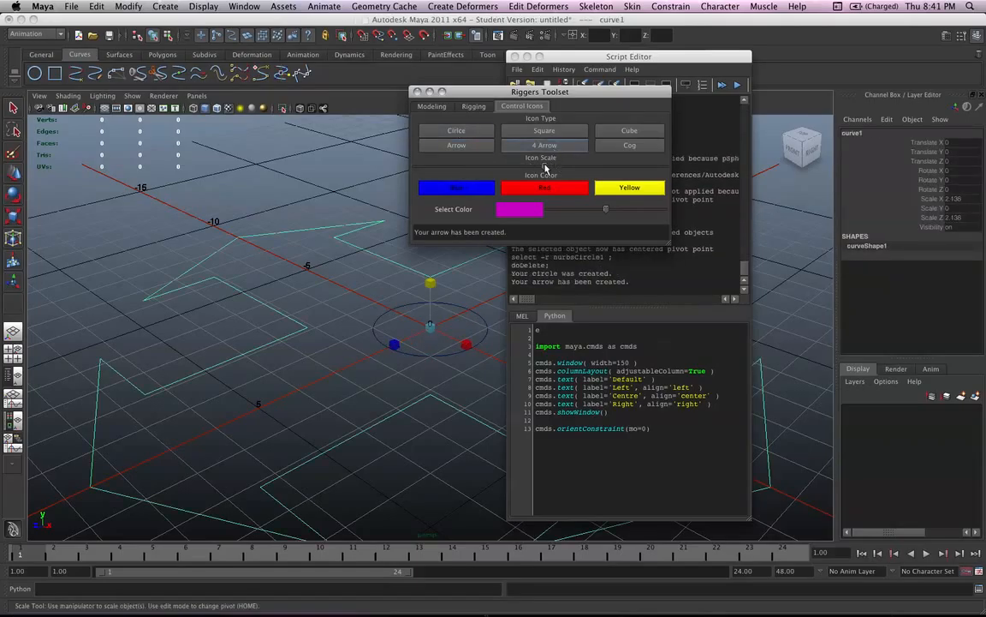
pyautogui.click(456, 130)
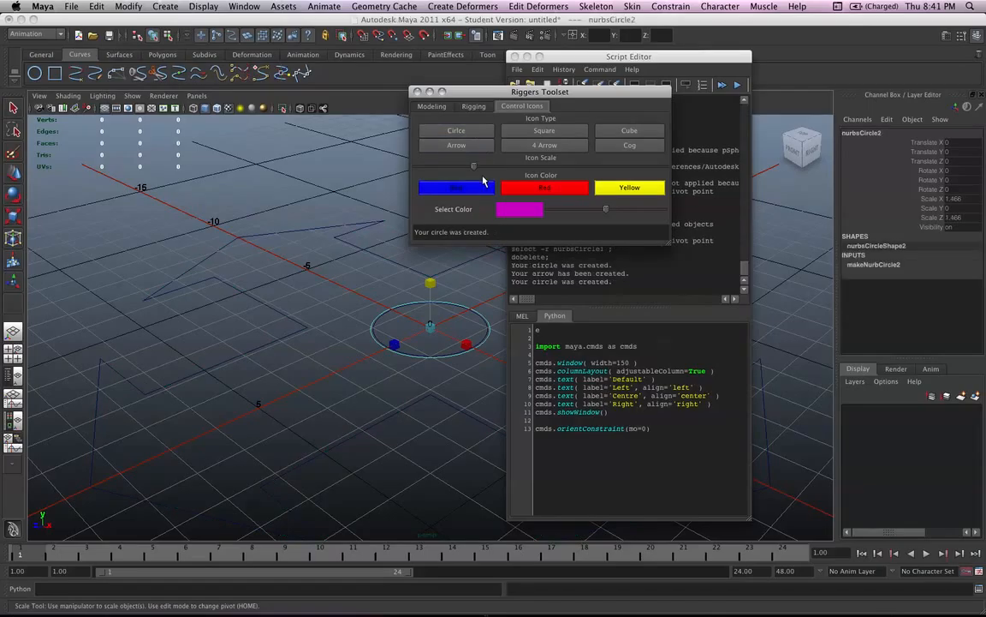
pyautogui.click(457, 130)
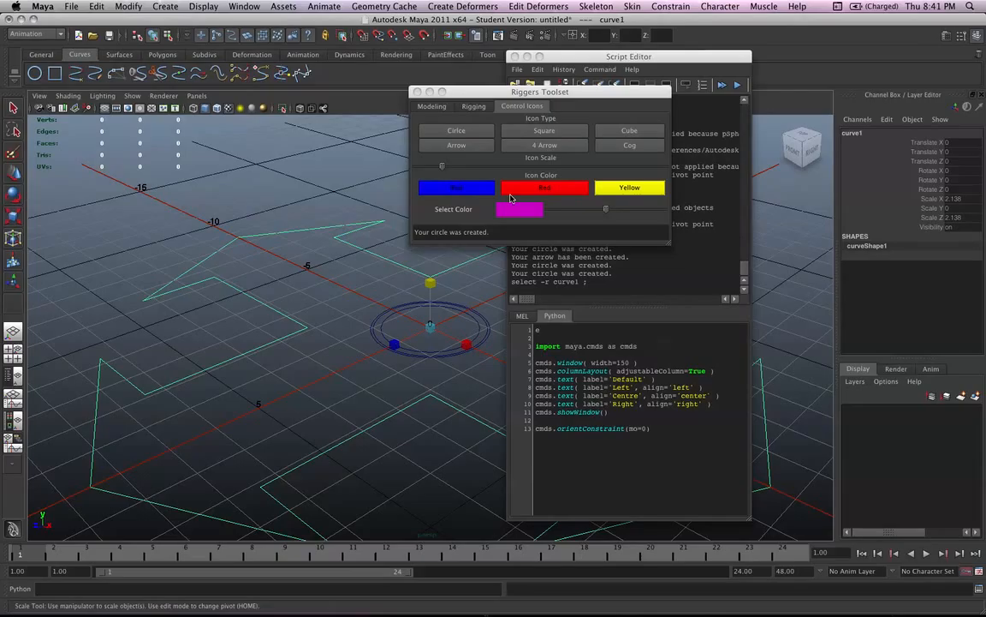
# Step: Try blue, red and yellow on curve1, apply a custom red, then deselect
pyautogui.click(457, 187)
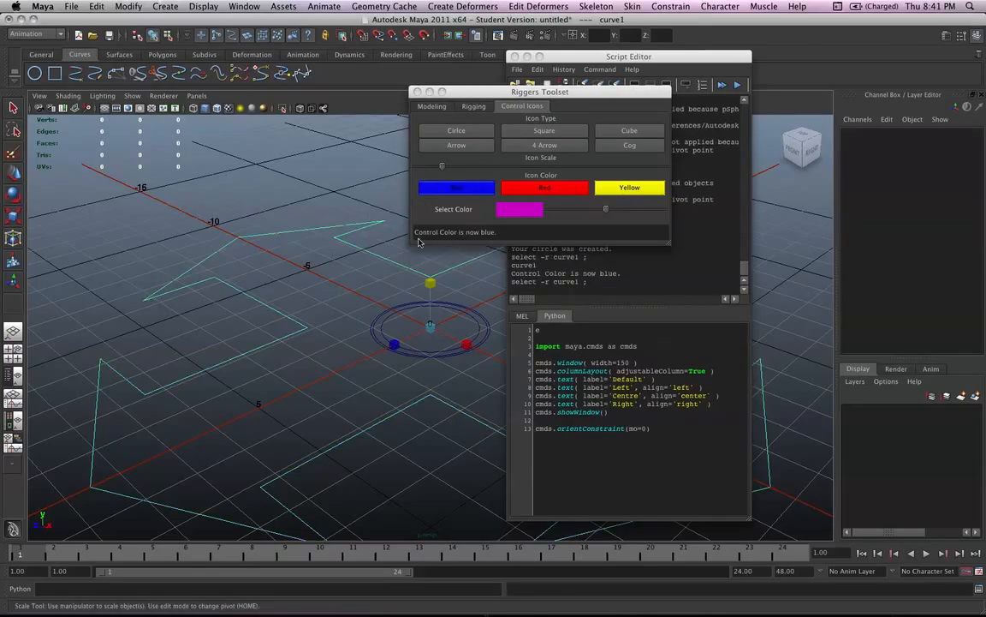
pyautogui.click(545, 187)
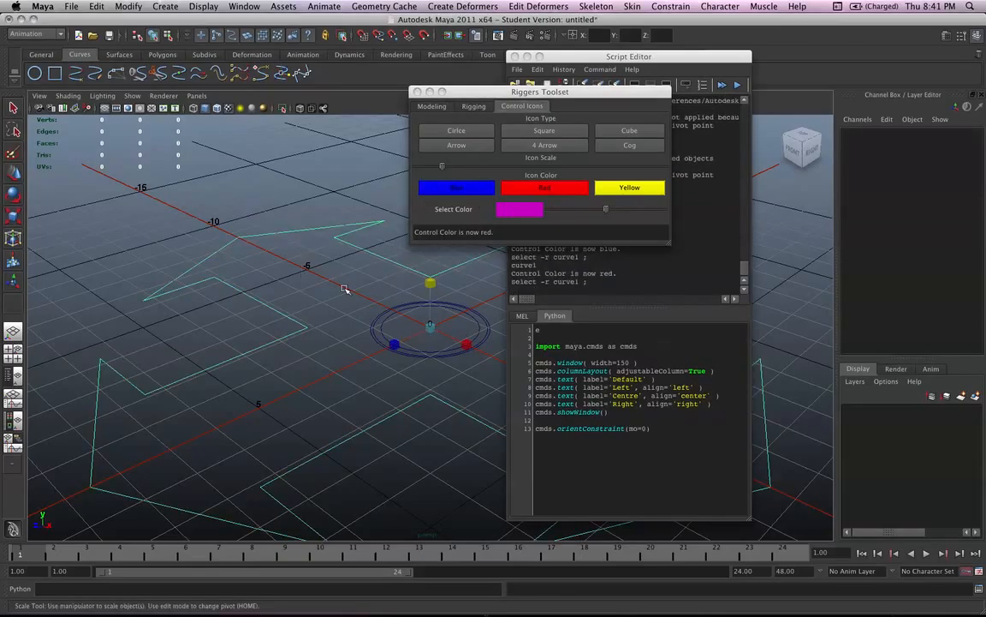
pyautogui.click(628, 187)
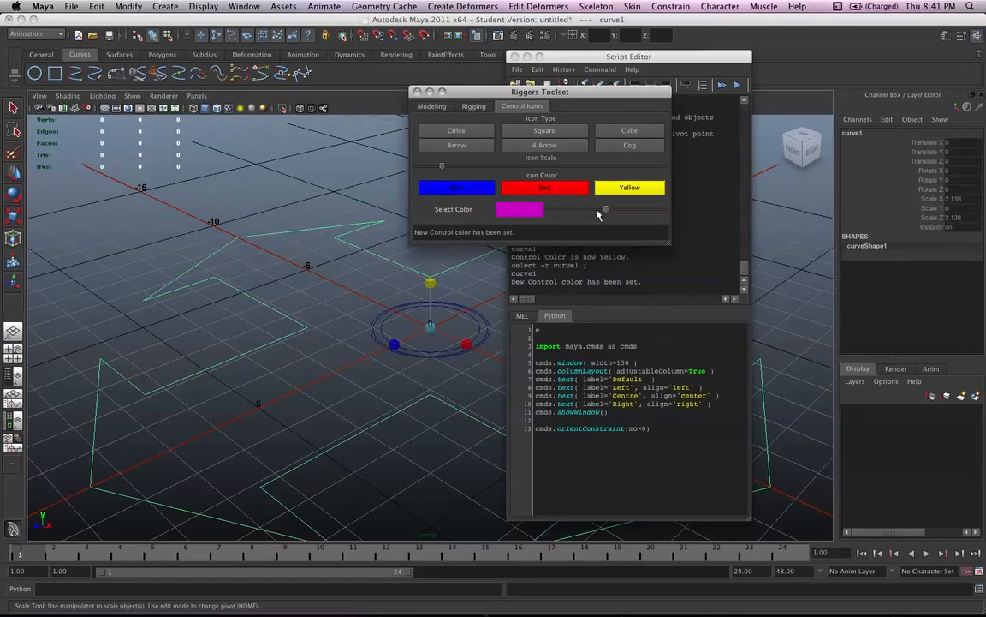
pyautogui.click(544, 188)
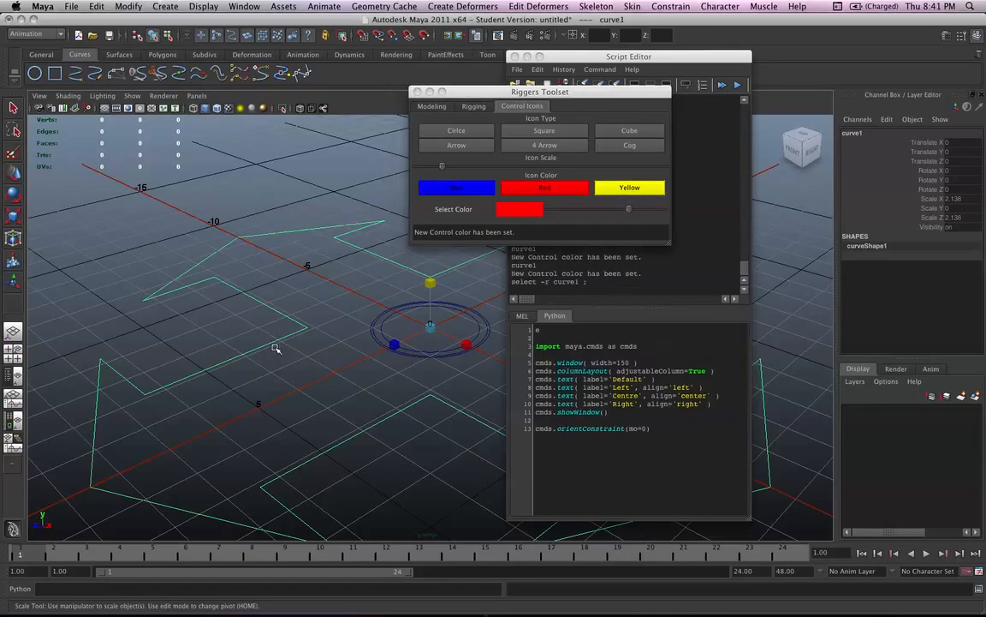
pyautogui.click(210, 346)
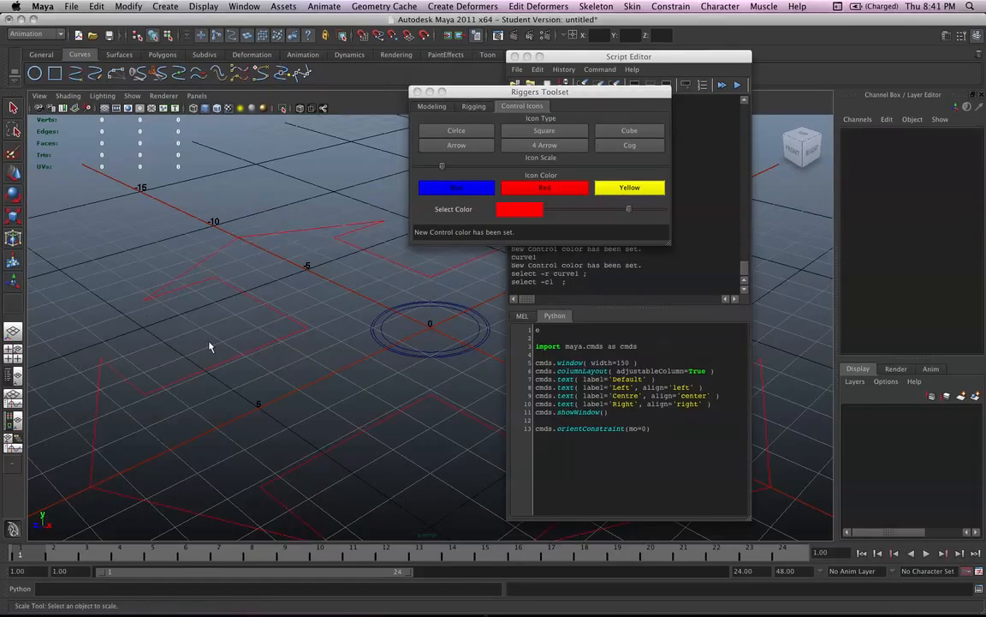